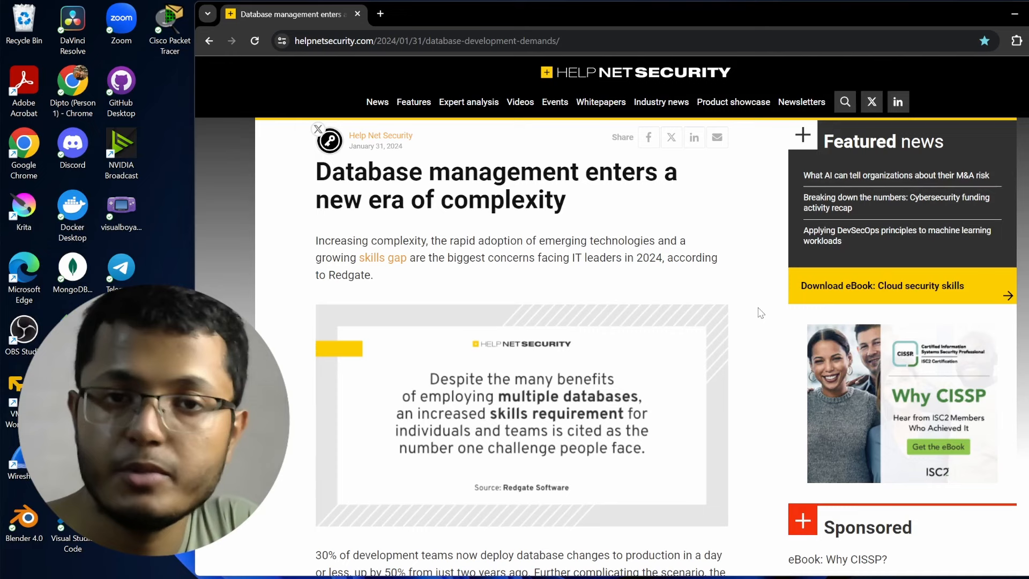
mouse_move(762, 209)
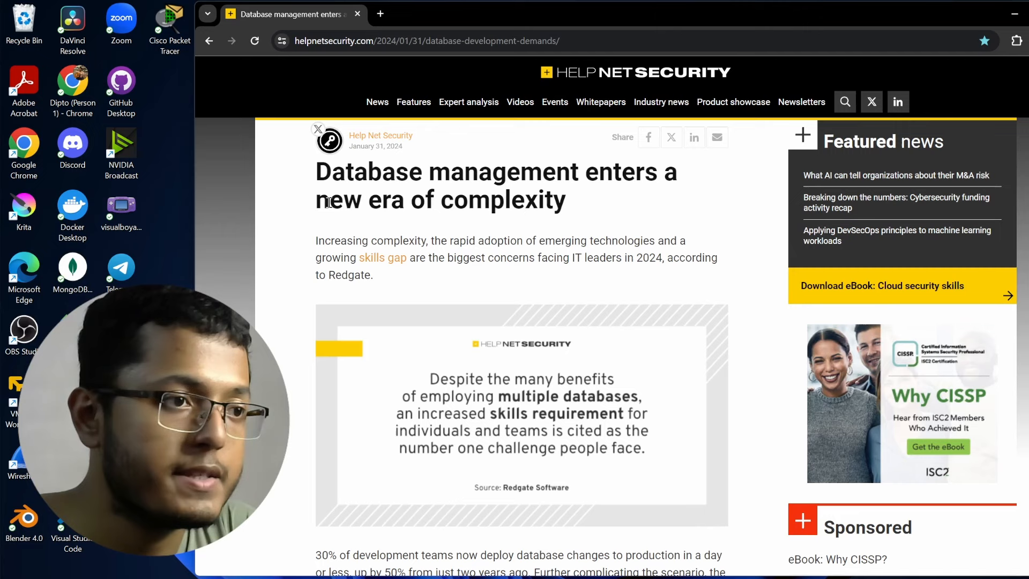
mouse_move(422, 149)
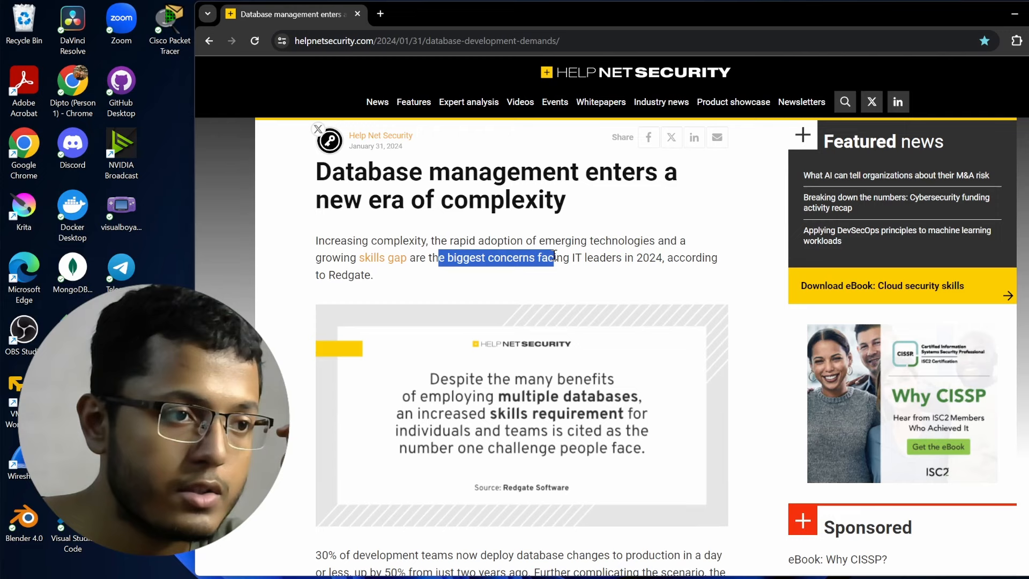
Highlight the intro's biggest IT-leader concerns for 2024 and the phrase 'growing skills gap'.
drag(553, 257, 717, 257)
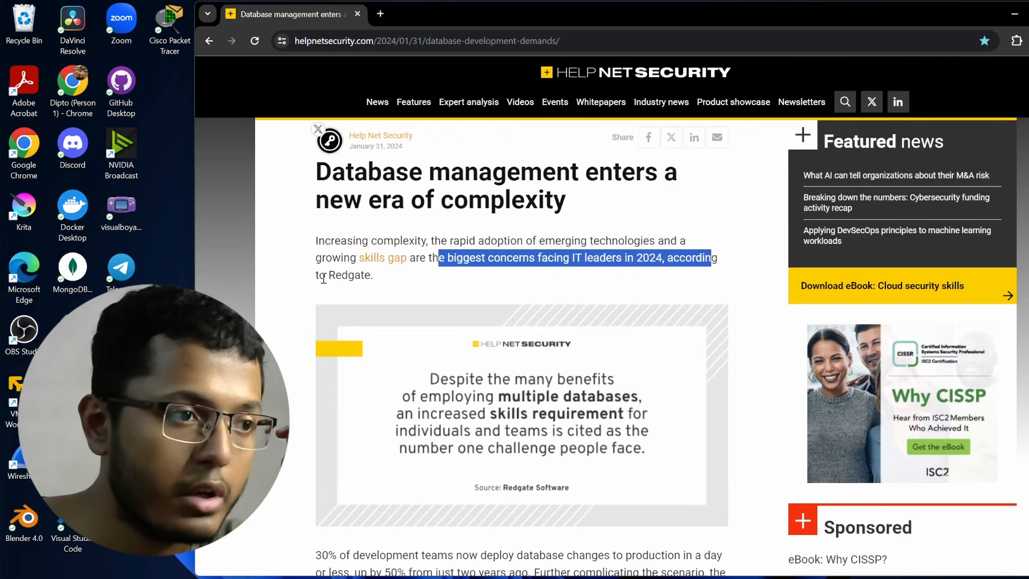
click(339, 257)
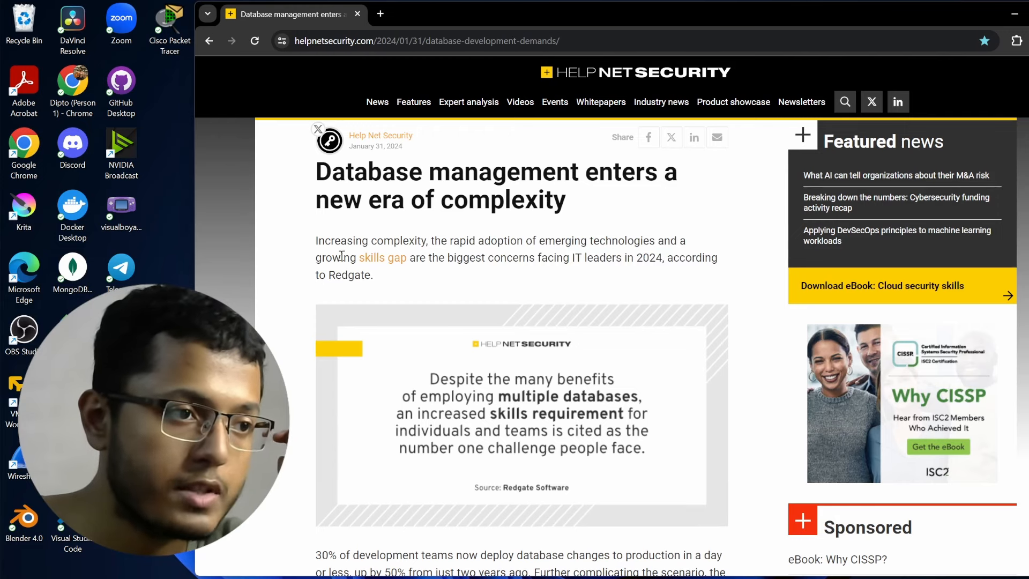
drag(316, 258, 407, 258)
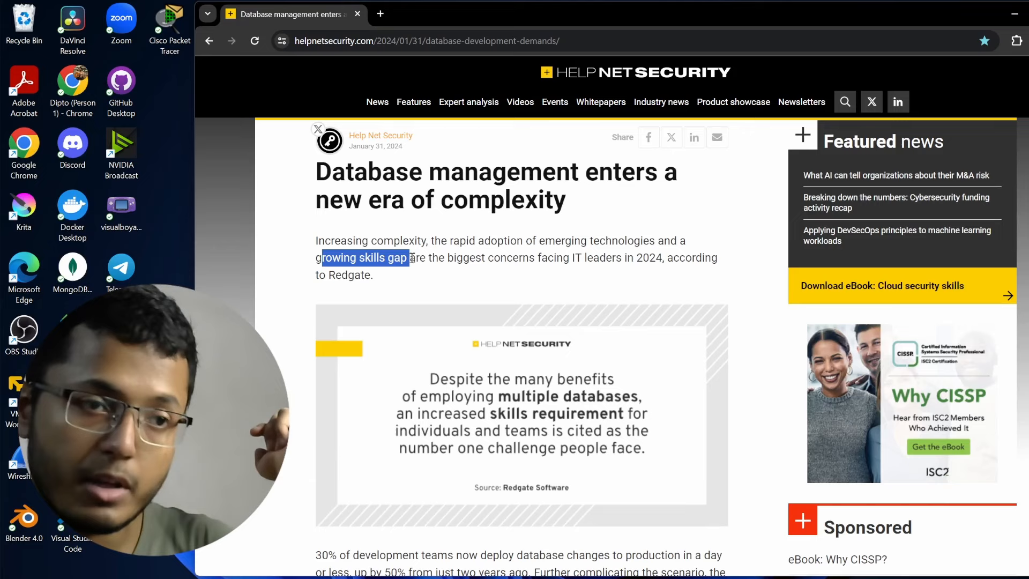
Scroll on, highlighting 'respondents using more than five' and 'database landscape' in the CPO quote.
scroll(down, 3)
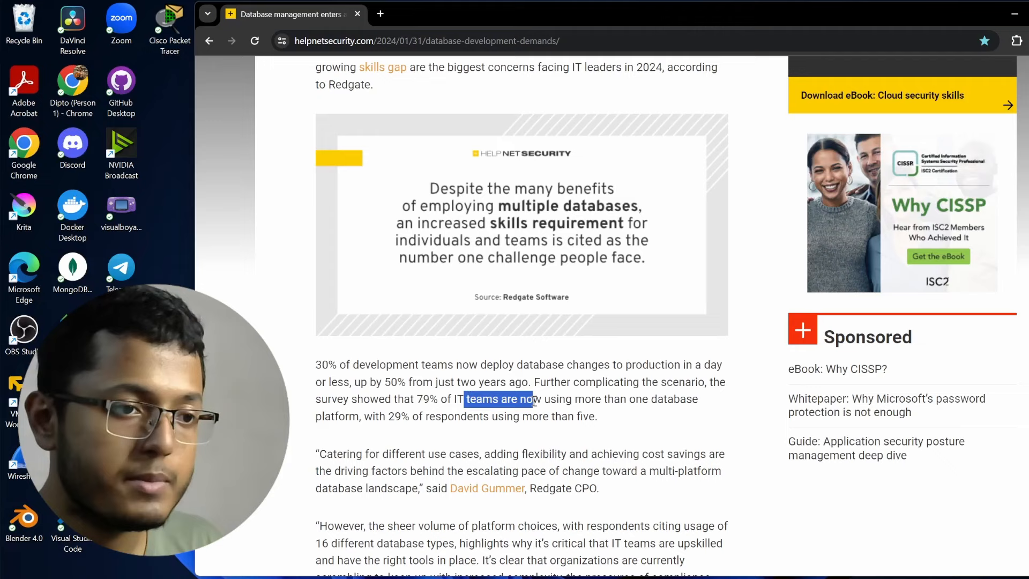
drag(465, 399, 698, 398)
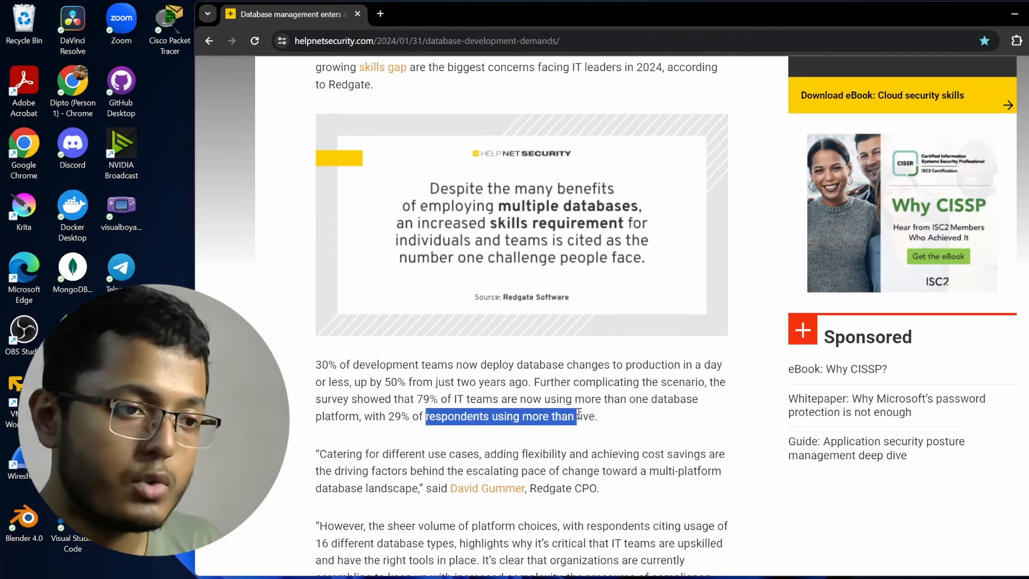
scroll(down, 3)
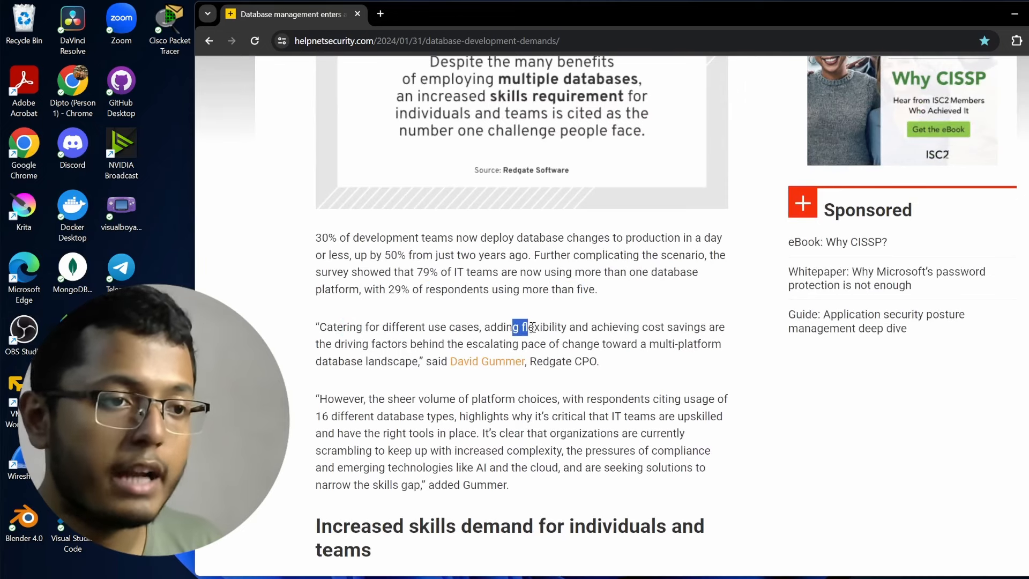
drag(518, 327, 719, 327)
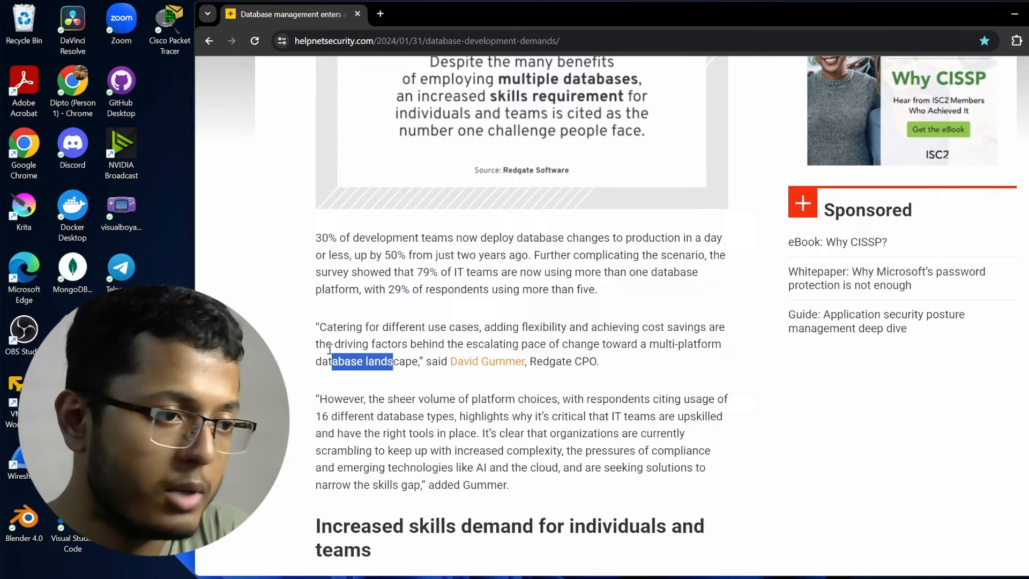
Scroll into Gummer's second quote, highlighting '16 different database types' and 'are seeking solutions'.
scroll(down, 3)
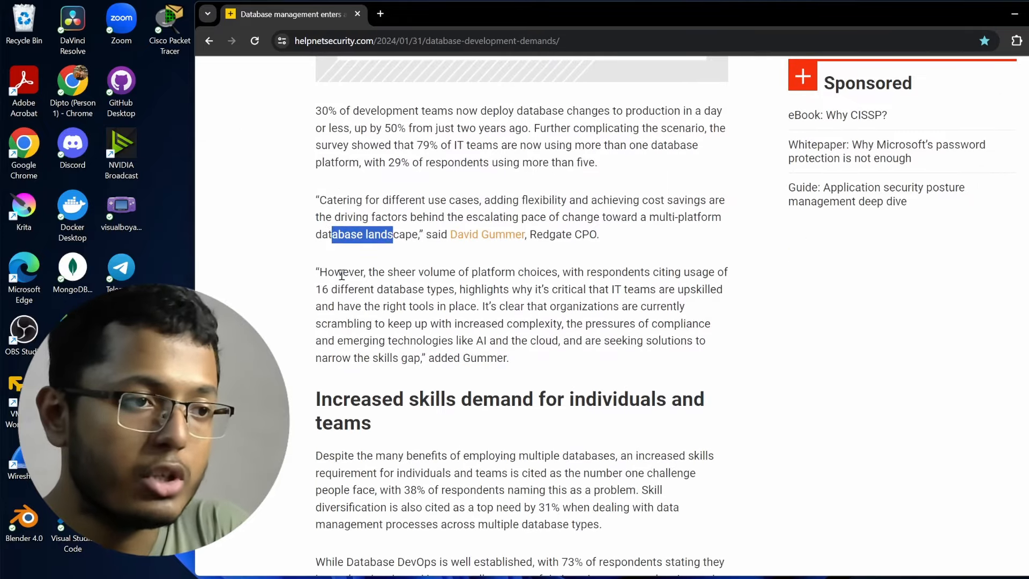
drag(342, 272, 504, 271)
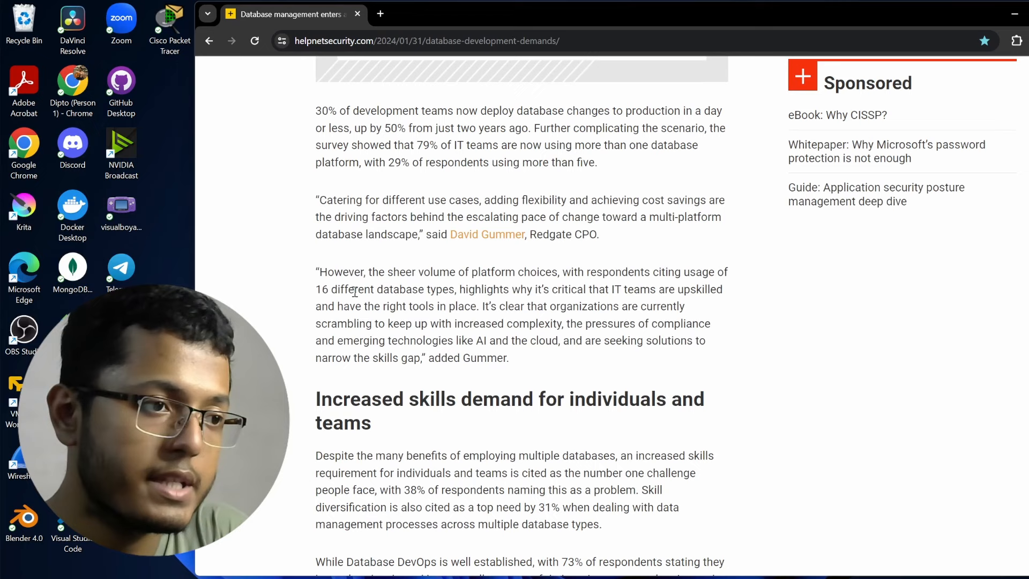
drag(484, 290, 530, 289)
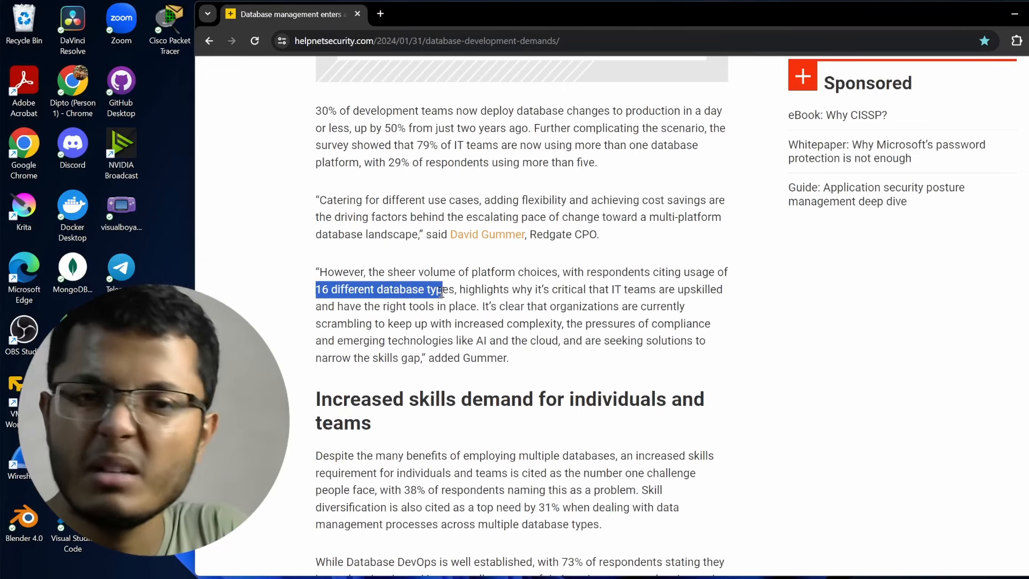
mouse_move(739, 387)
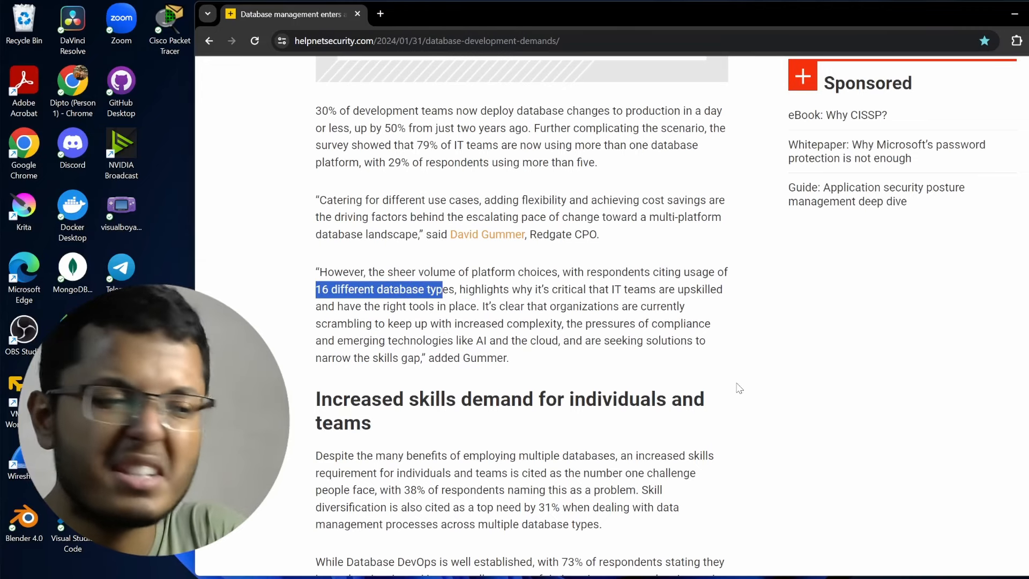
click(514, 306)
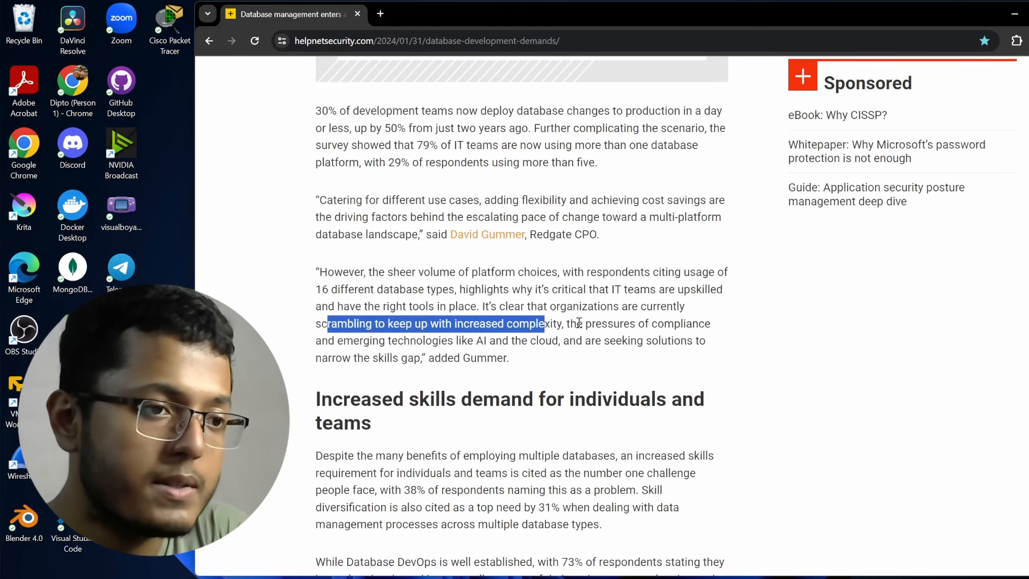
click(328, 347)
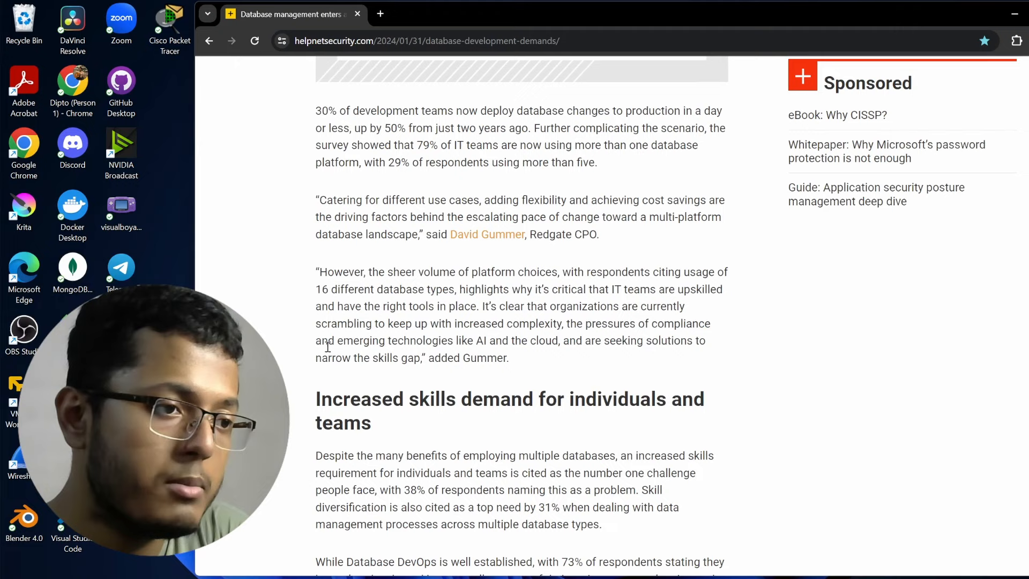
drag(327, 340, 545, 340)
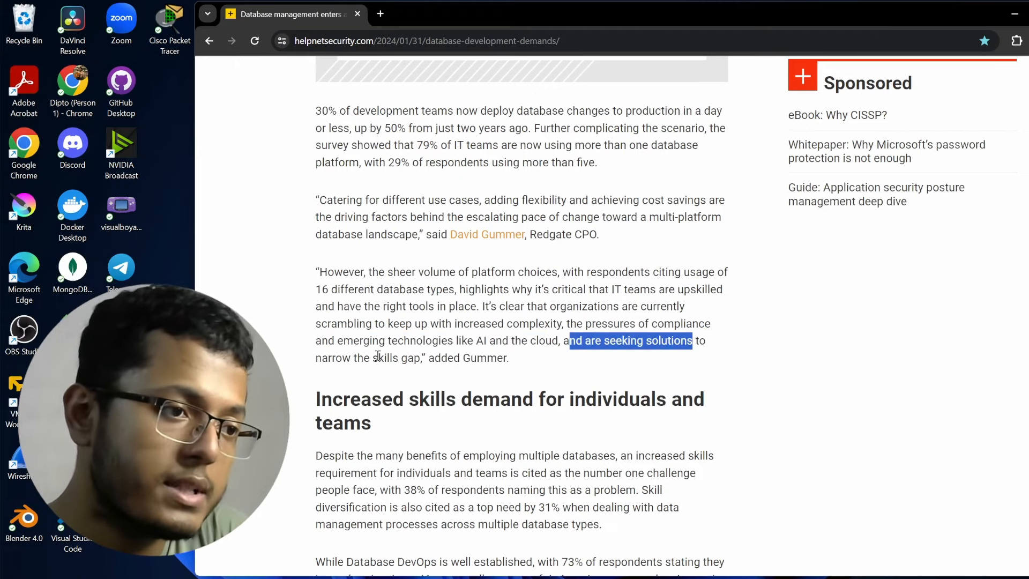
Highlight the individuals-and-teams requirement, the 38% figure and multi-database management processes.
scroll(down, 3)
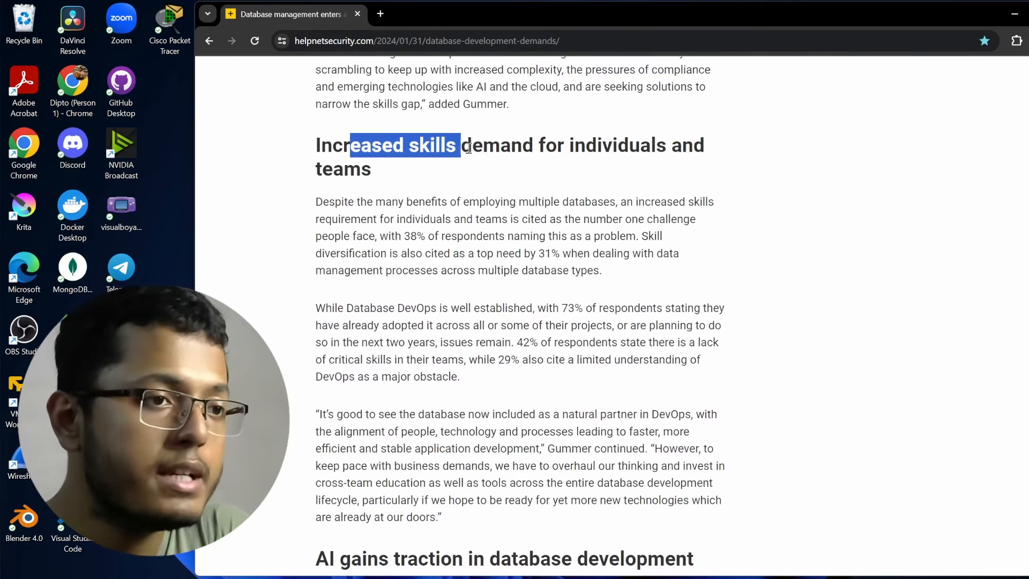
drag(460, 145, 702, 146)
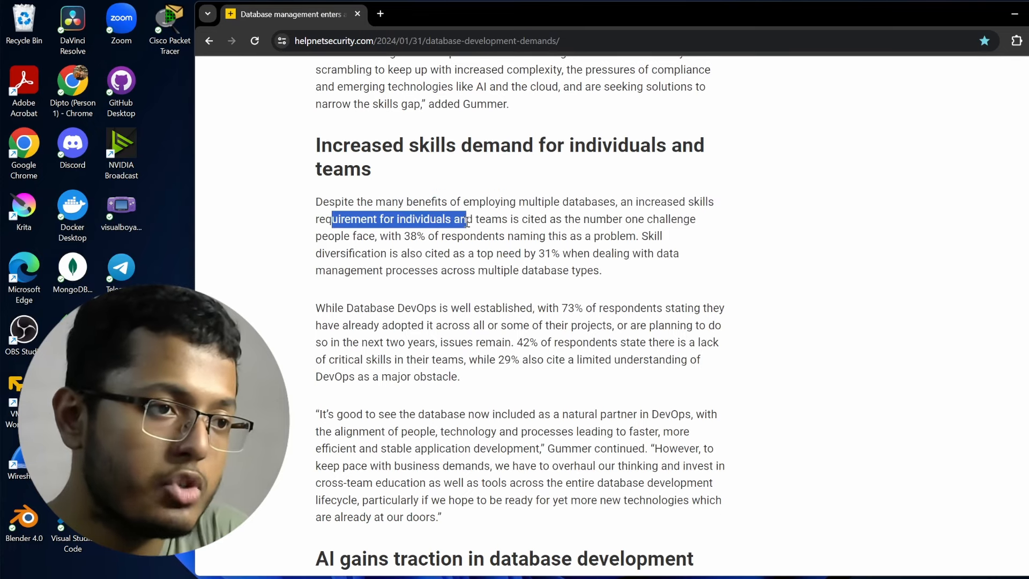
drag(464, 219, 695, 219)
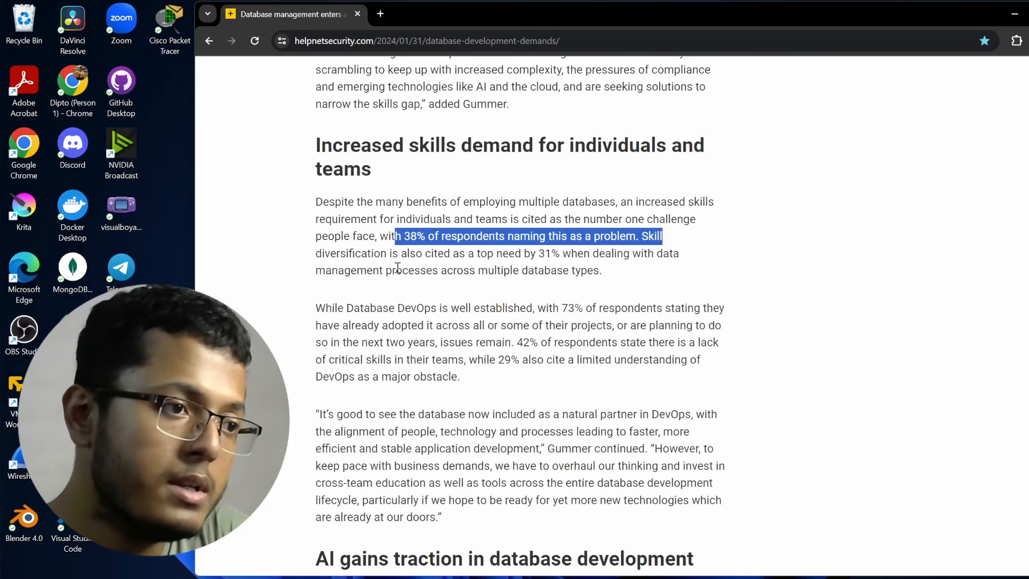
drag(396, 236, 521, 254)
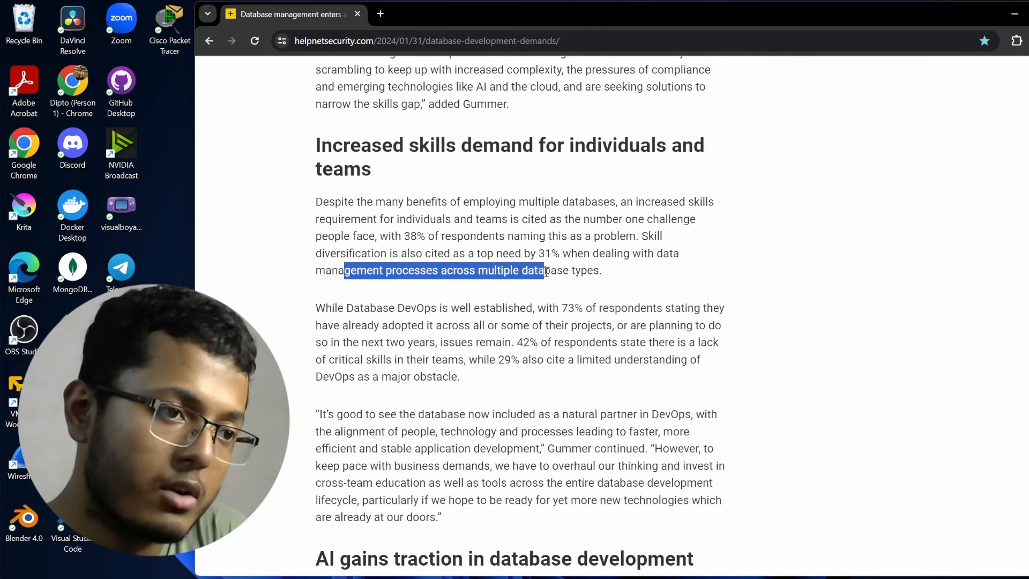
click(630, 294)
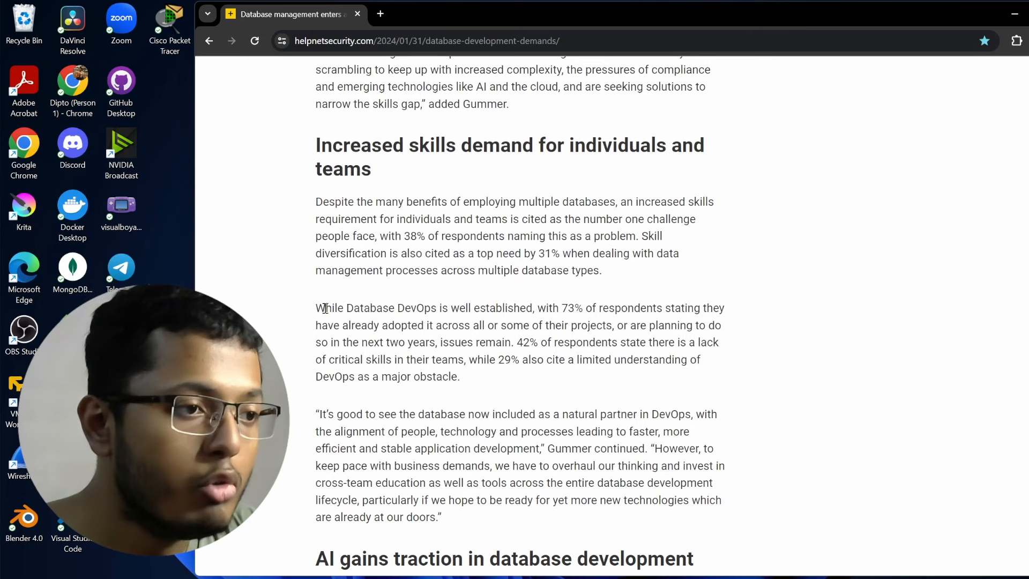
Highlight 'while 29%' and 'limited understanding of DevOps' in the DevOps paragraph.
drag(317, 308, 406, 307)
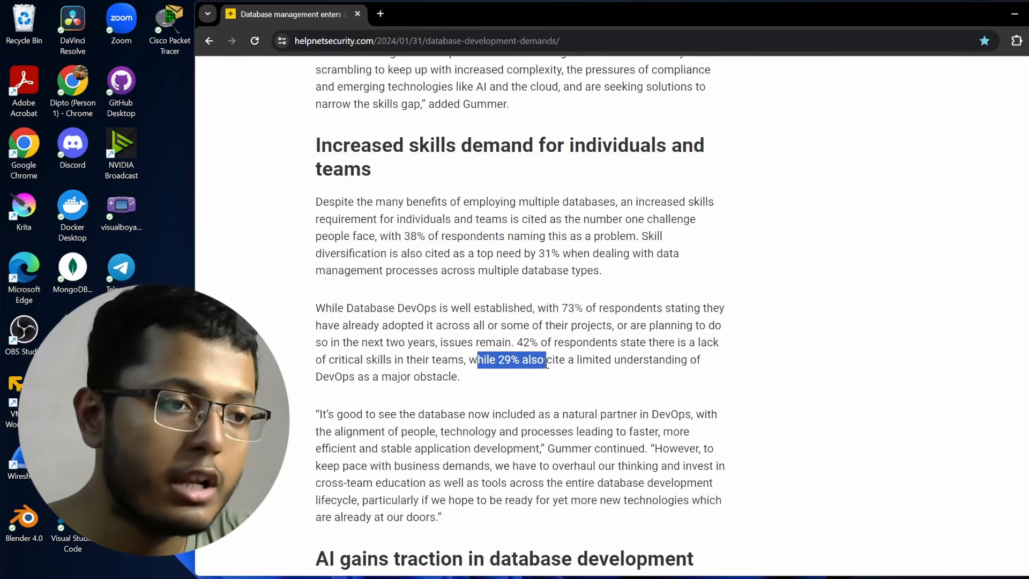
drag(543, 359, 701, 360)
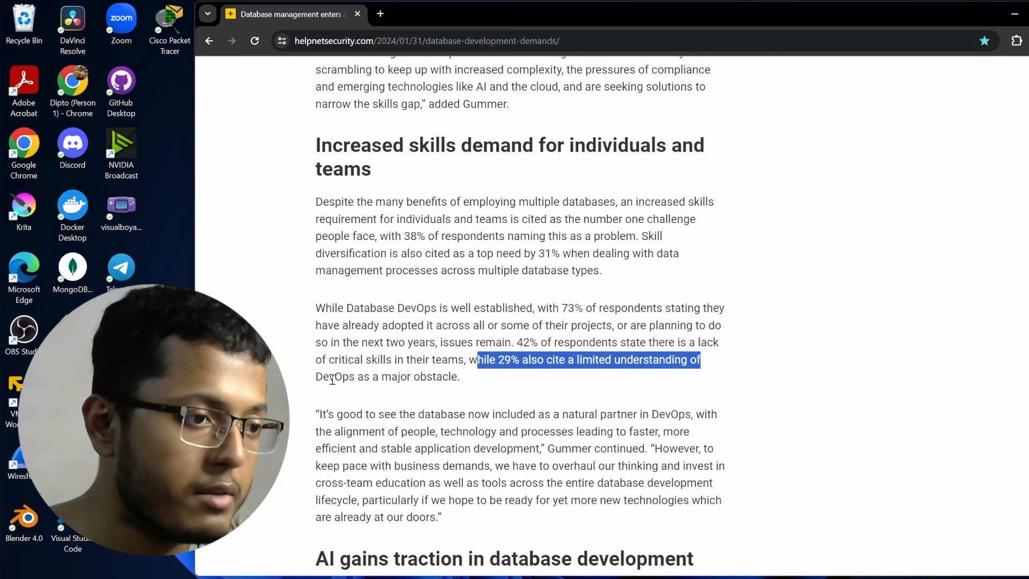
click(549, 395)
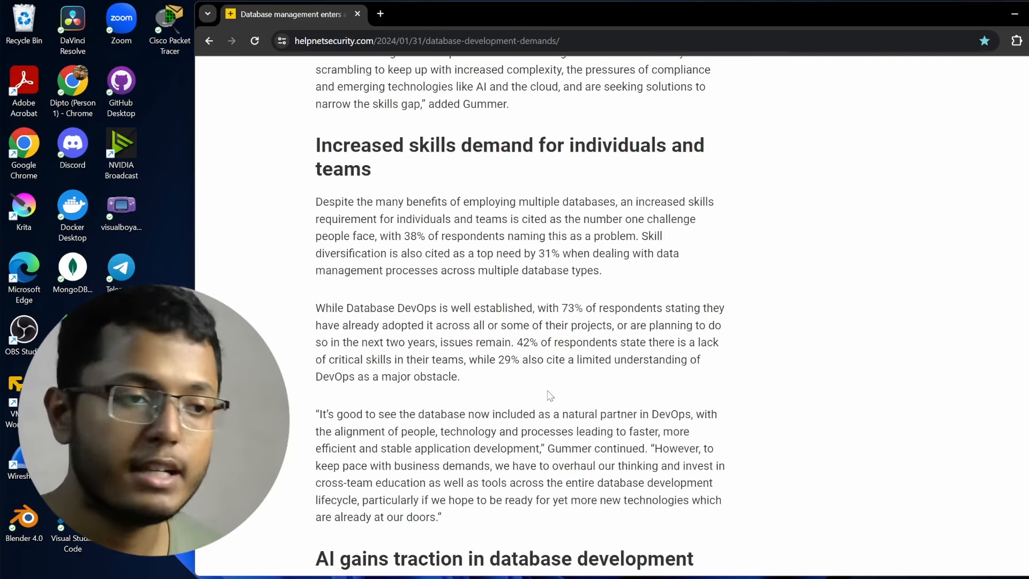
mouse_move(5, 555)
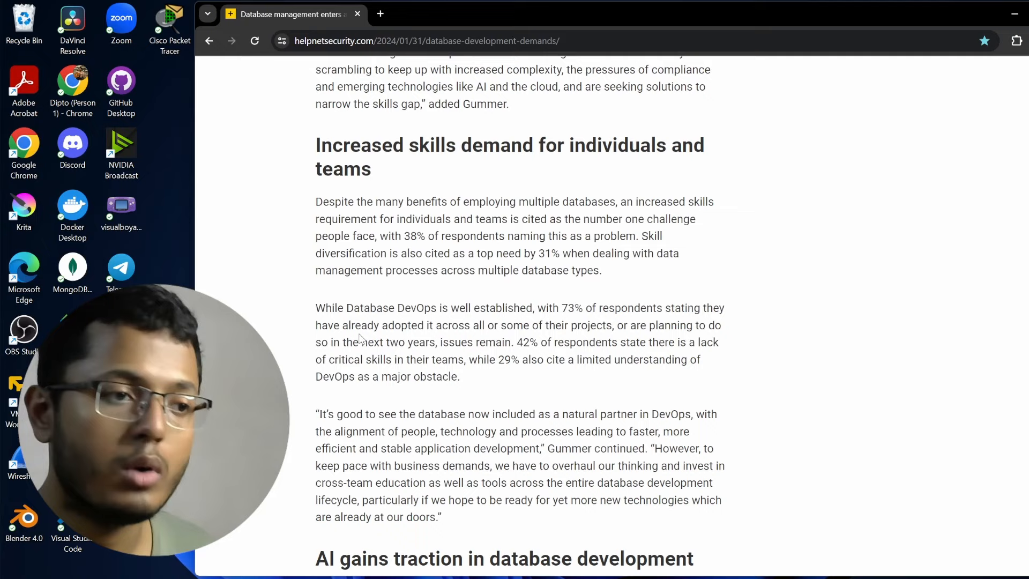
Highlight Gummer's DevOps quote lines on the development lifecycle and new technologies.
scroll(down, 3)
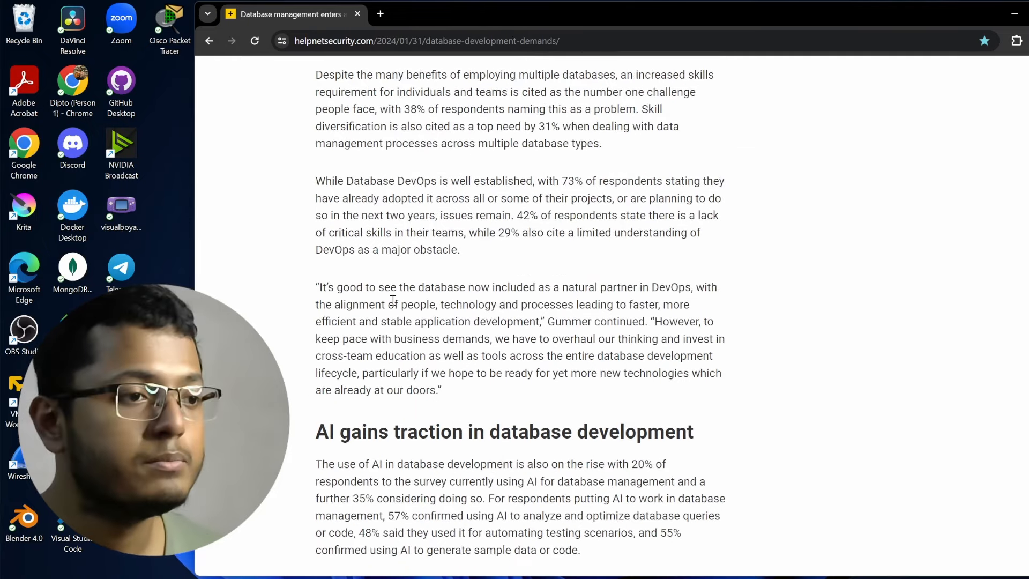
drag(366, 287, 425, 287)
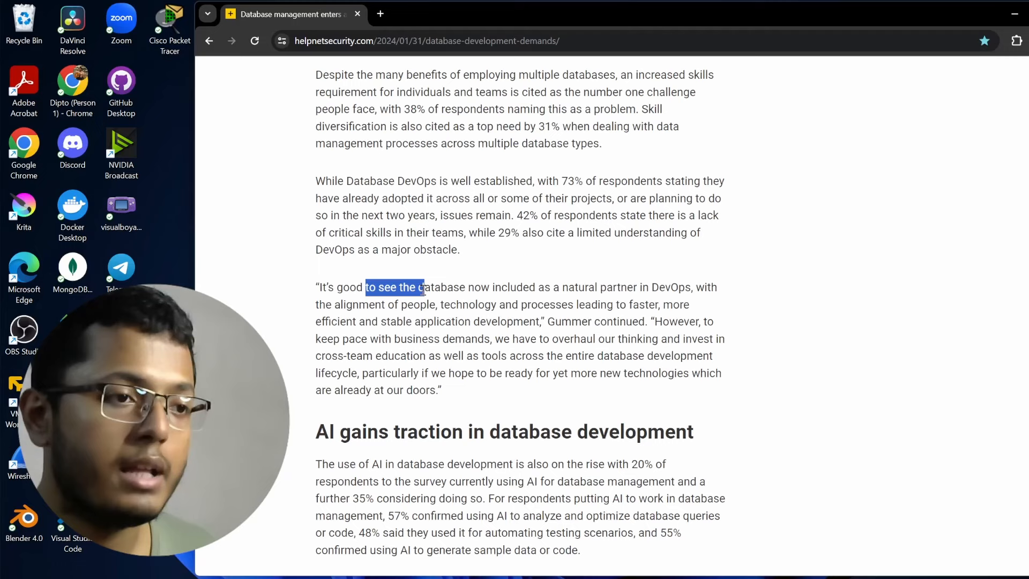
drag(424, 287, 588, 287)
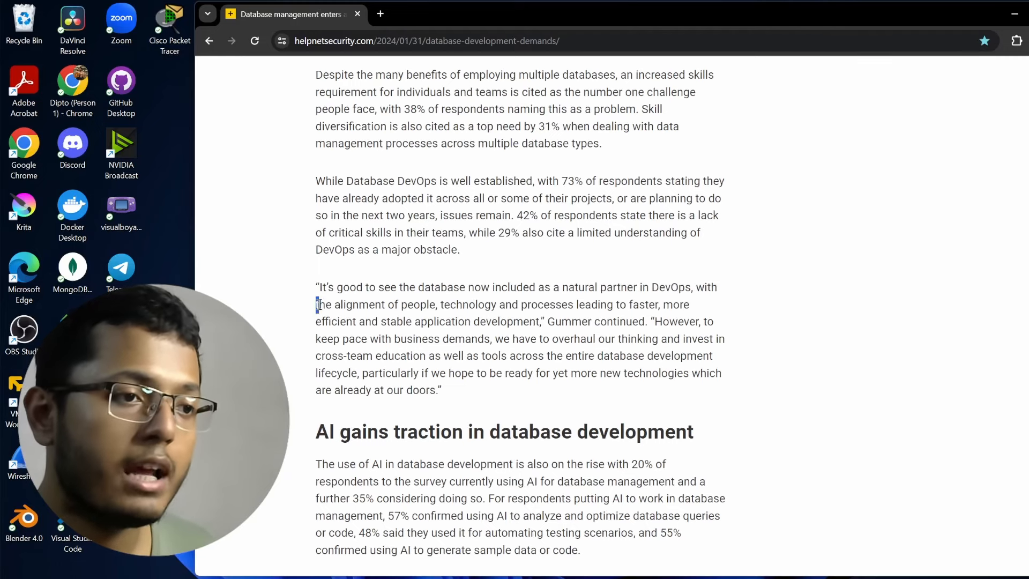
drag(316, 304, 673, 304)
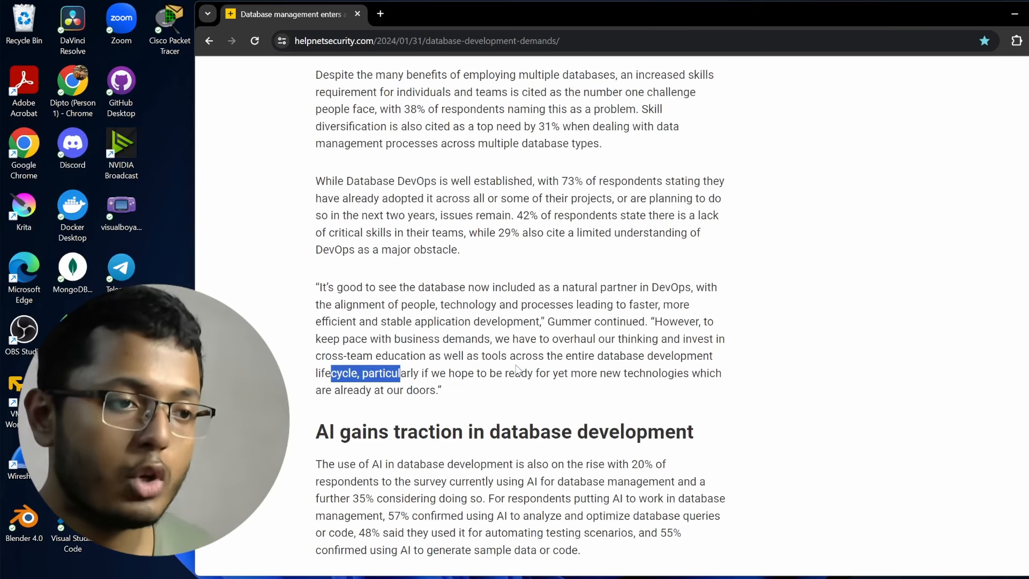
drag(520, 373, 570, 373)
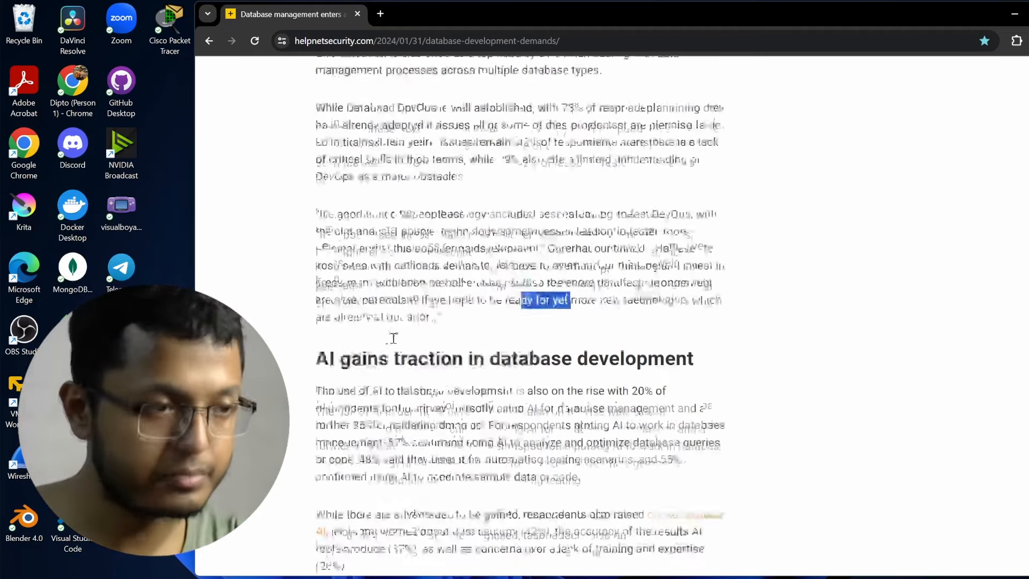
scroll(down, 3)
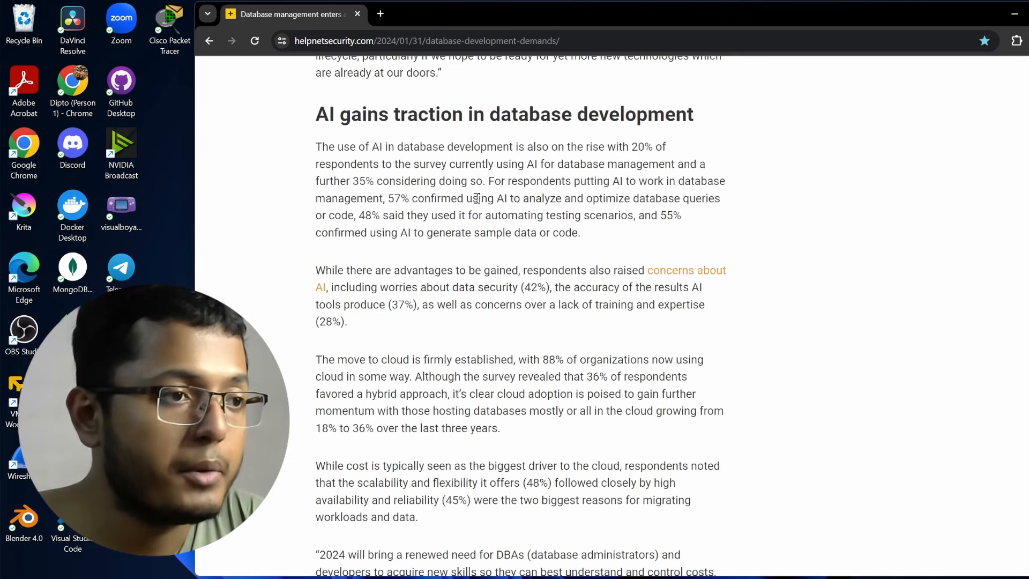
Highlight lines of the AI usage paragraph and the lack-of-training concern.
drag(328, 146, 537, 146)
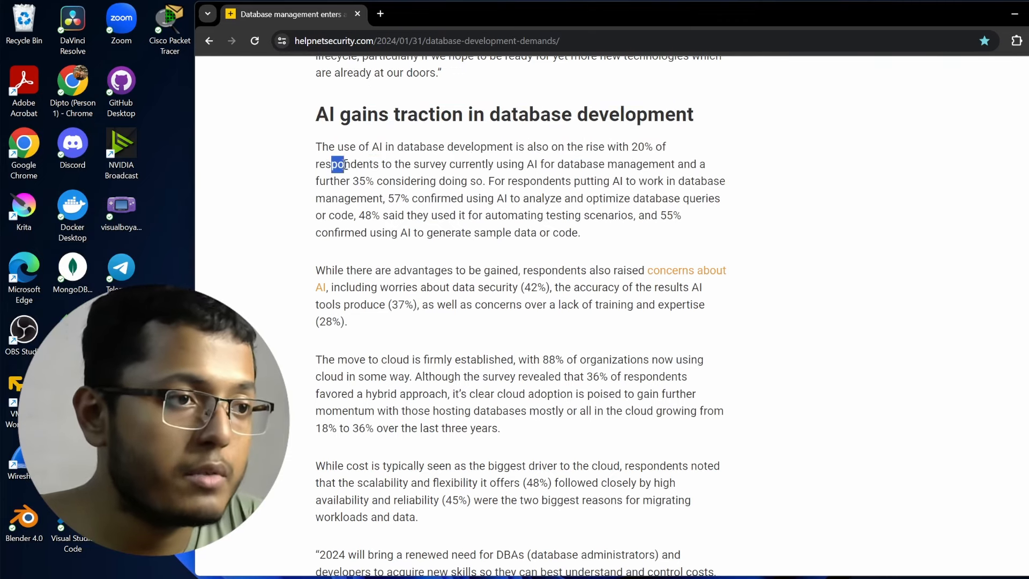
drag(337, 164, 705, 164)
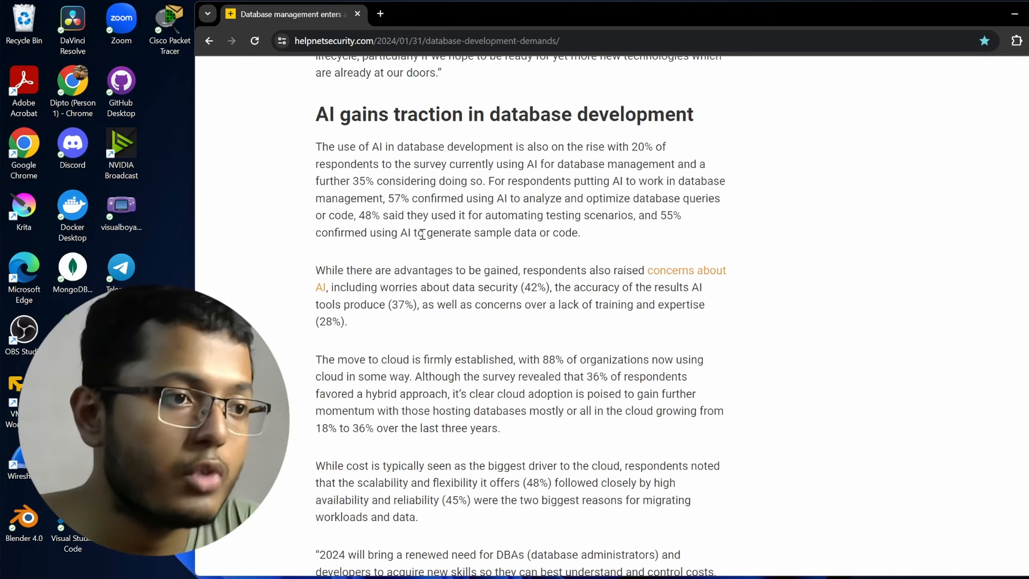
drag(568, 215, 643, 216)
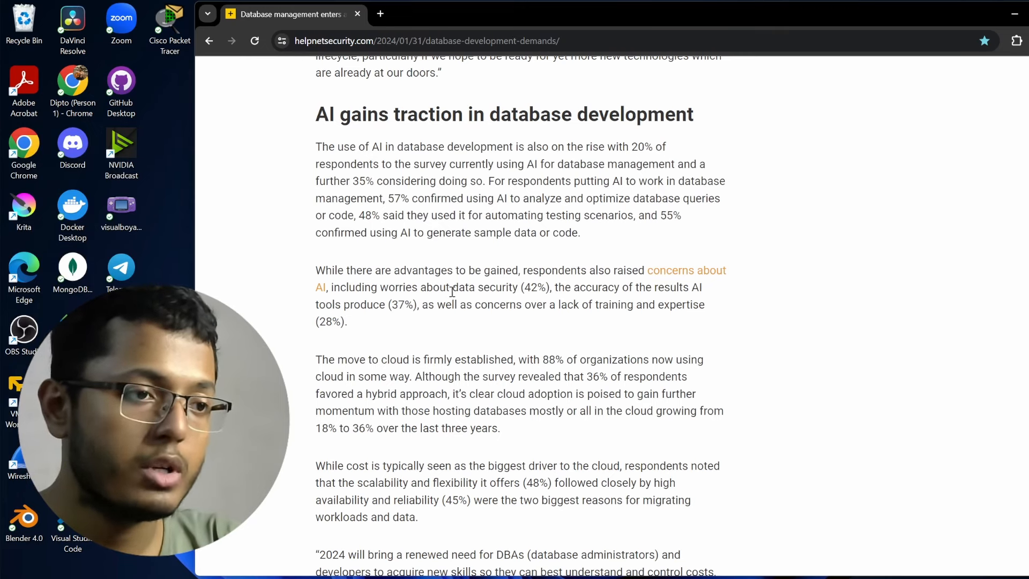
drag(456, 287, 509, 287)
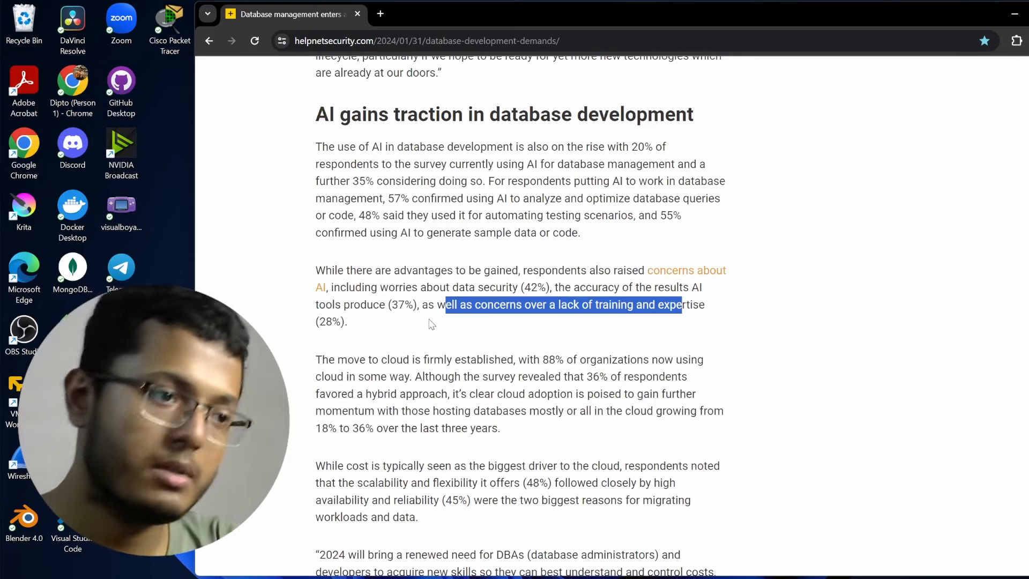
Highlight the cloud-use words, then mark the scalability and availability migration reasons.
scroll(down, 3)
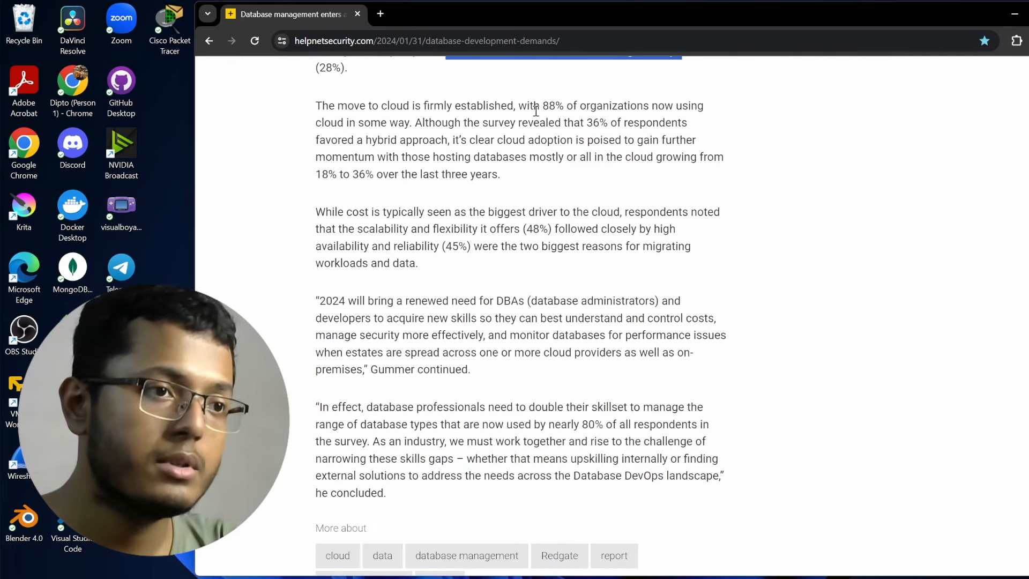
drag(530, 105, 691, 106)
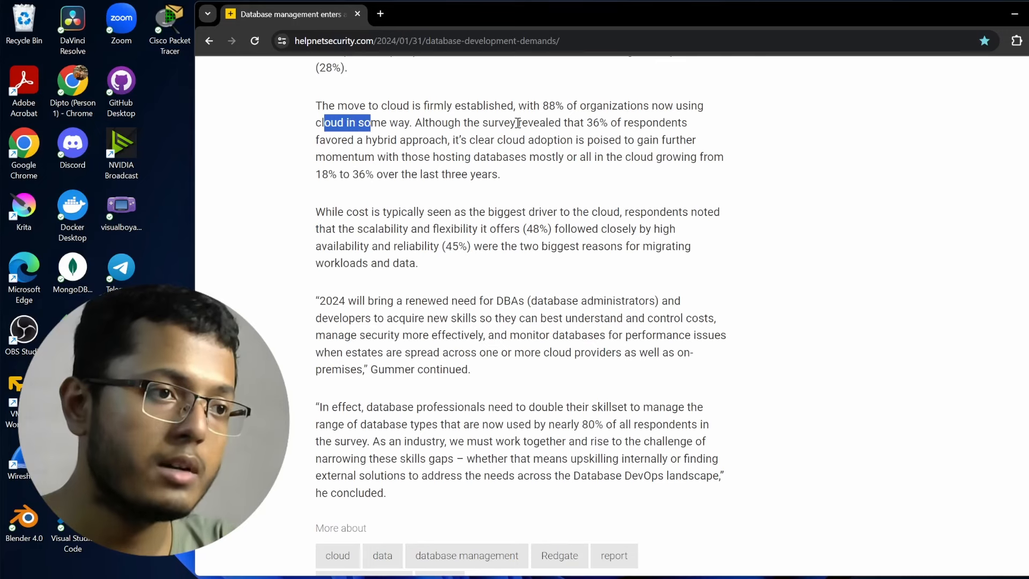
click(486, 135)
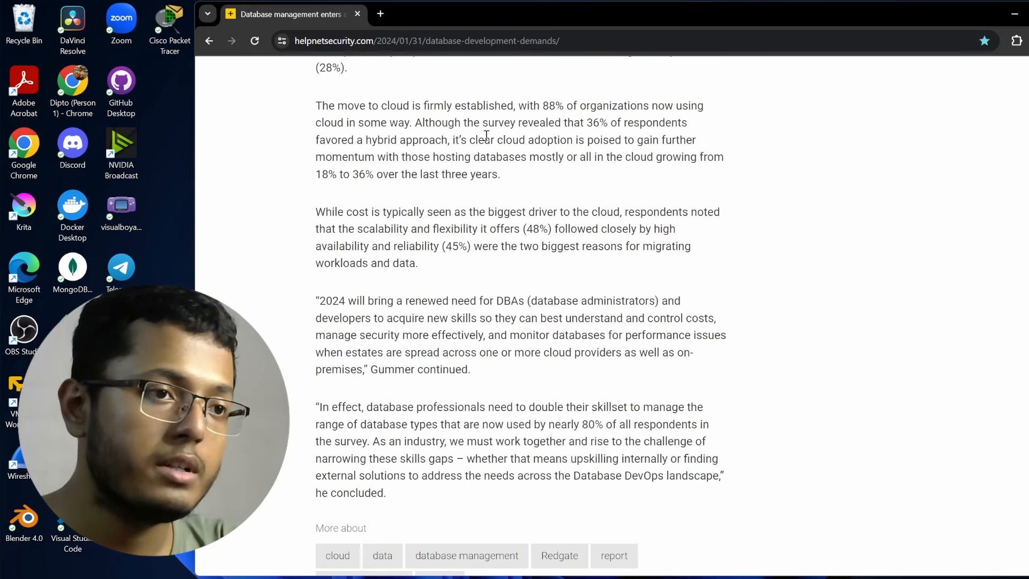
mouse_move(436, 153)
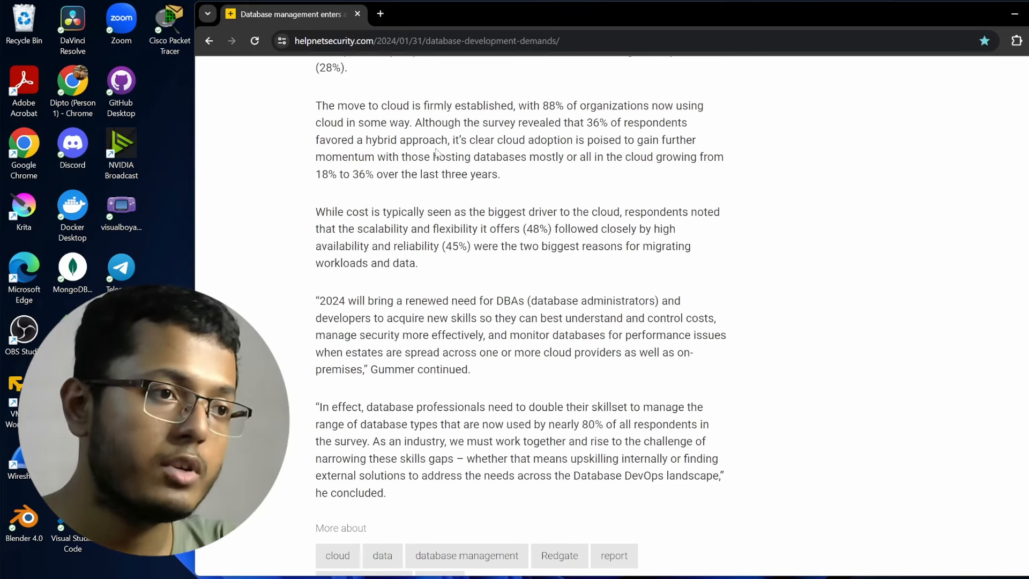
mouse_move(685, 154)
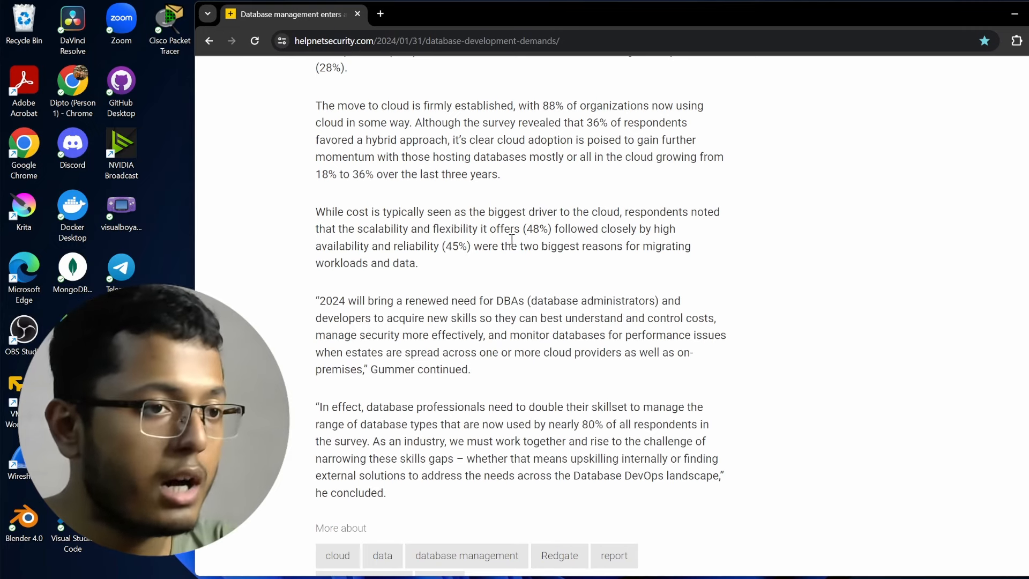
mouse_move(545, 242)
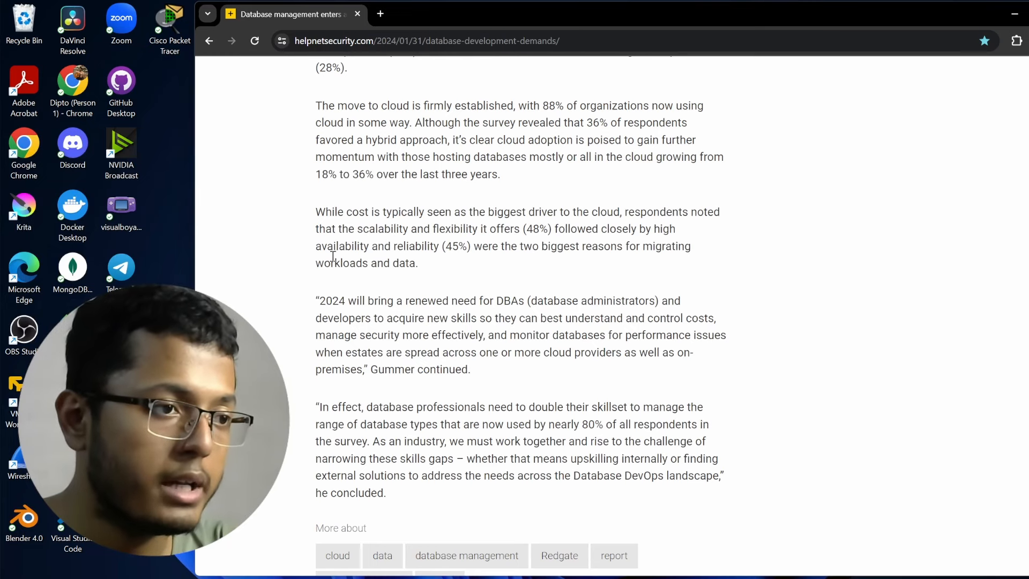
mouse_move(461, 261)
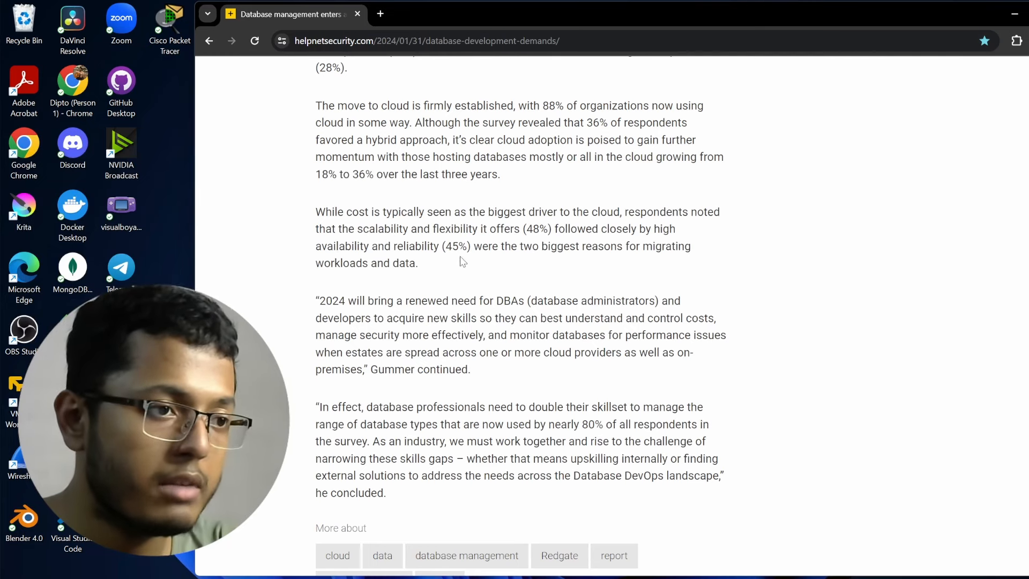
drag(483, 246, 673, 246)
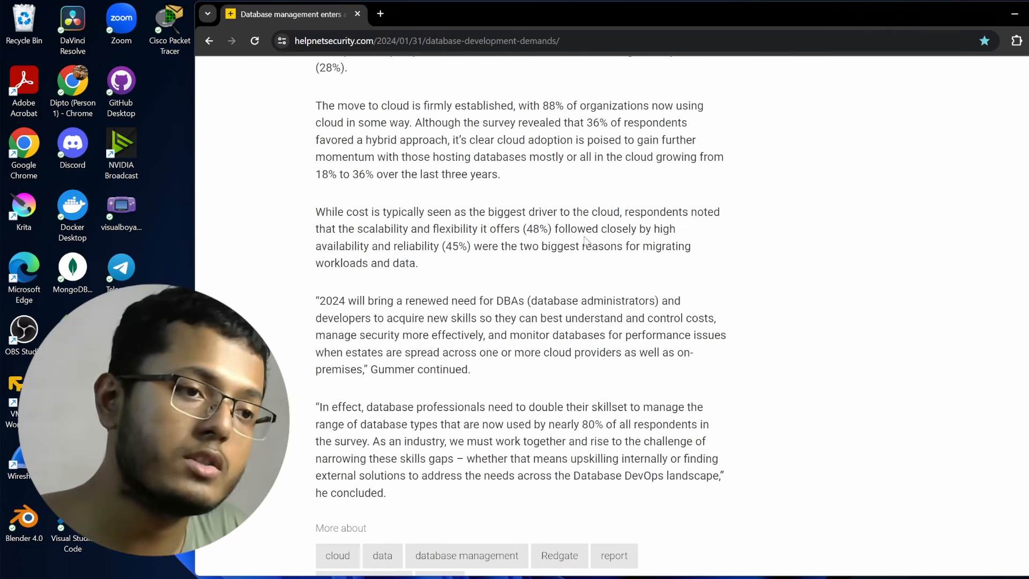
double_click(664, 228)
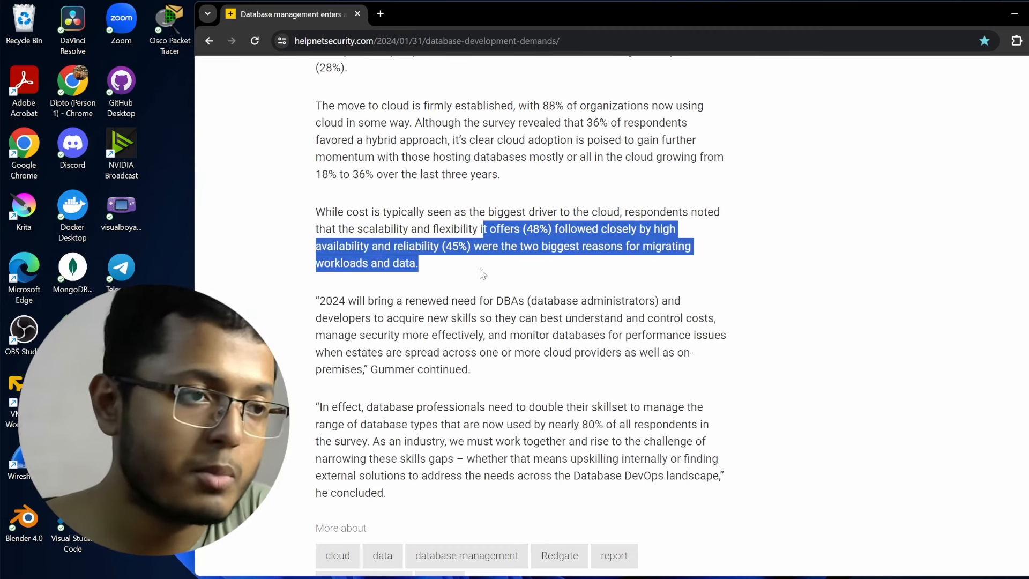
Highlight the opening of Gummer's 2024 skills quote and its security line.
scroll(down, 3)
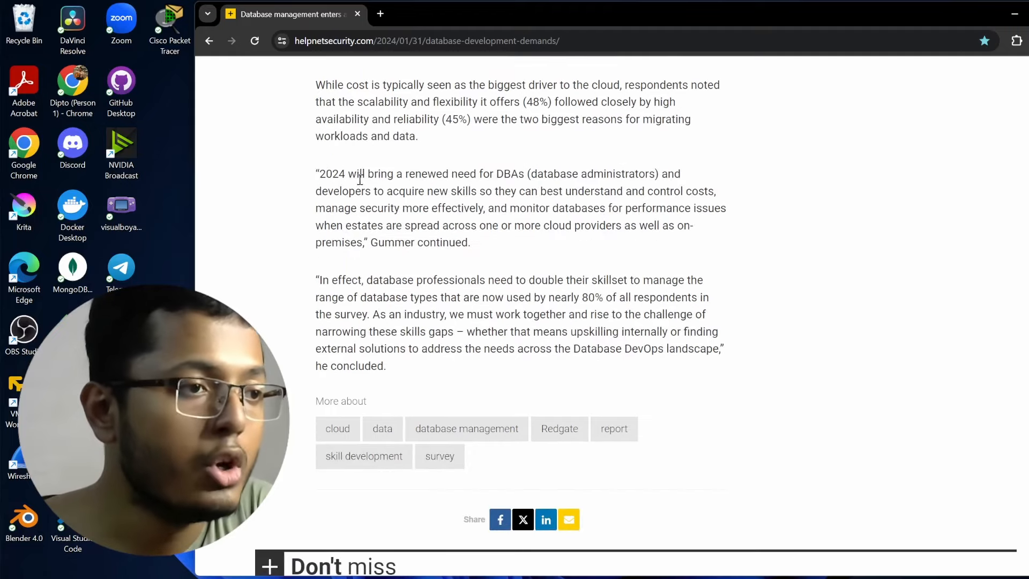
drag(333, 173, 470, 191)
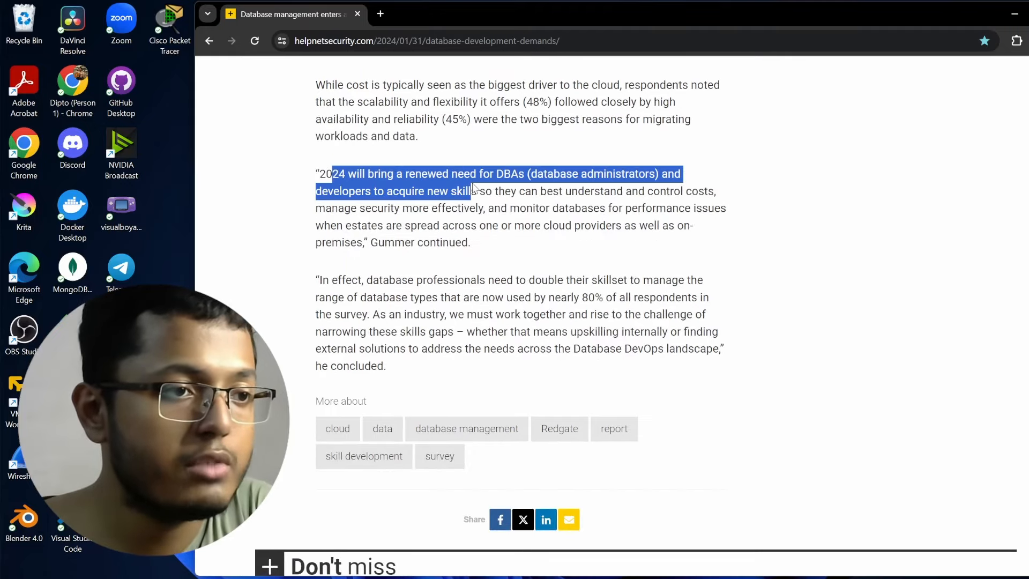
double_click(348, 191)
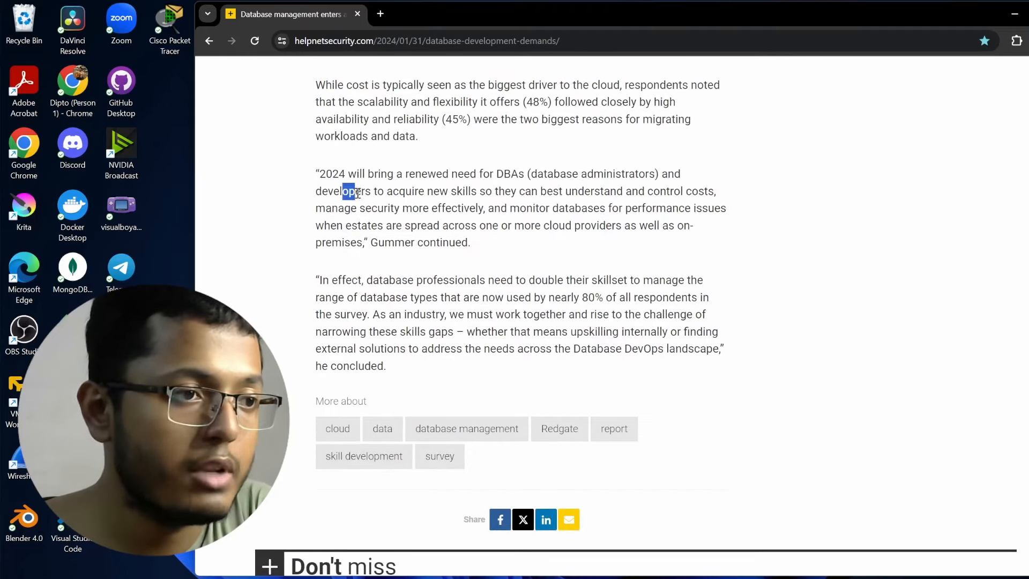
drag(344, 191, 695, 191)
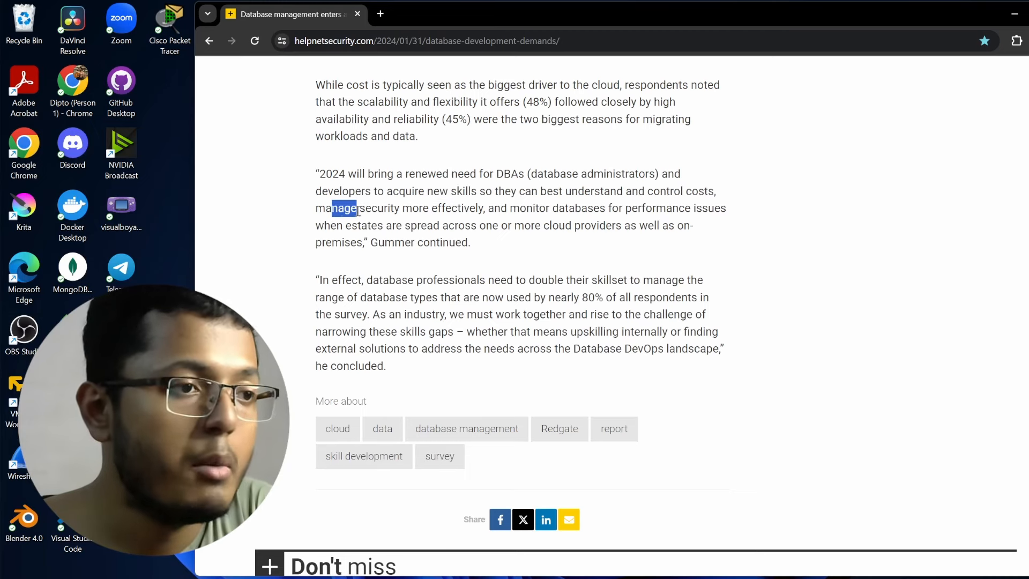
Highlight the lines on spread-out estates, cloud providers, database range and internal upskilling.
drag(357, 208, 726, 208)
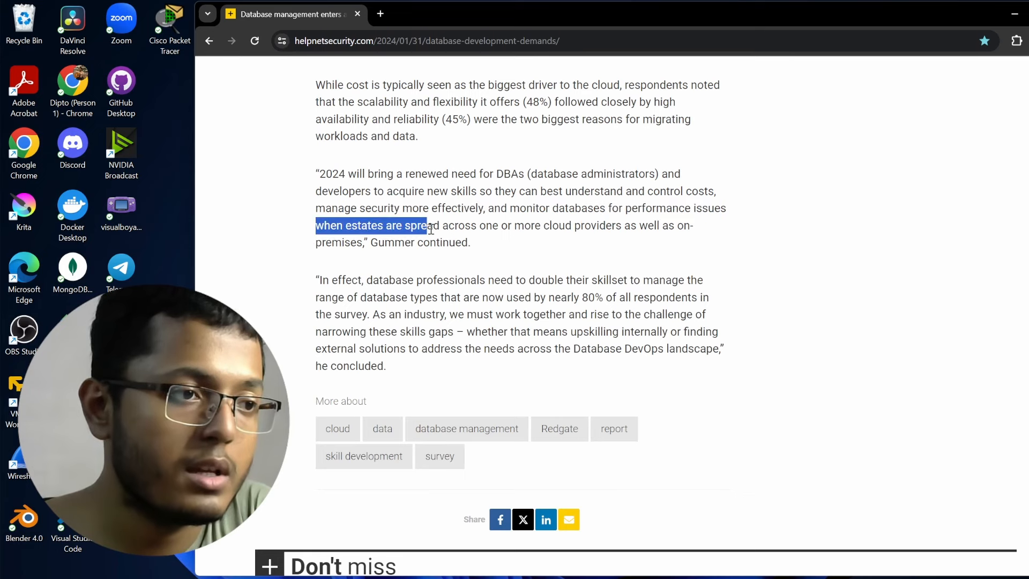
drag(427, 225, 693, 226)
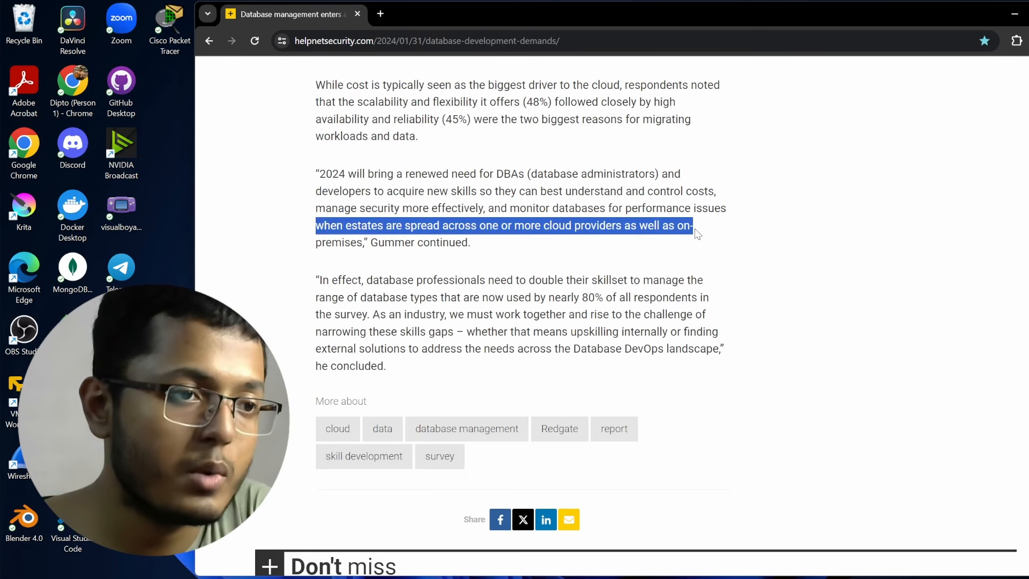
drag(693, 225, 397, 239)
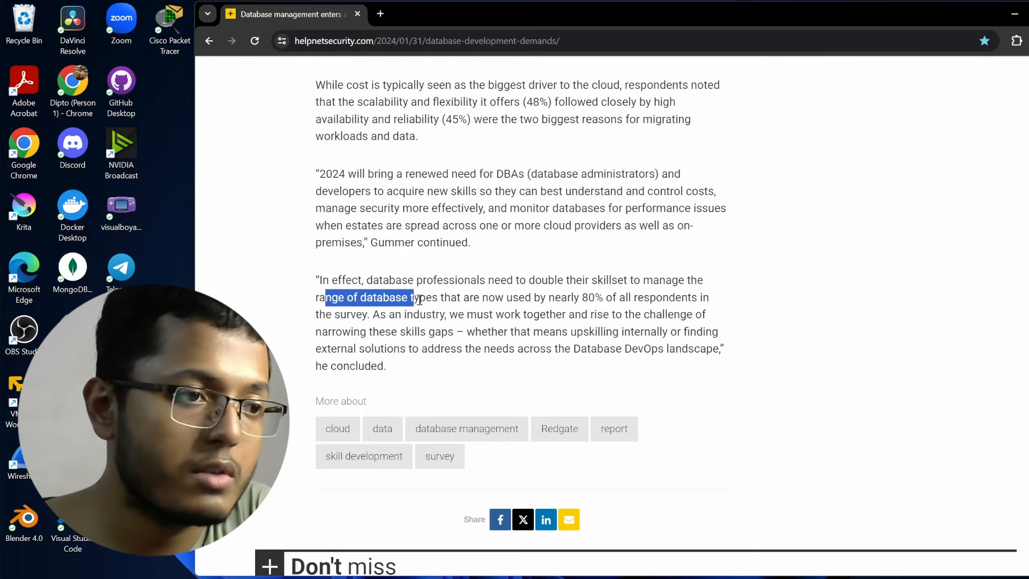
drag(414, 297, 709, 297)
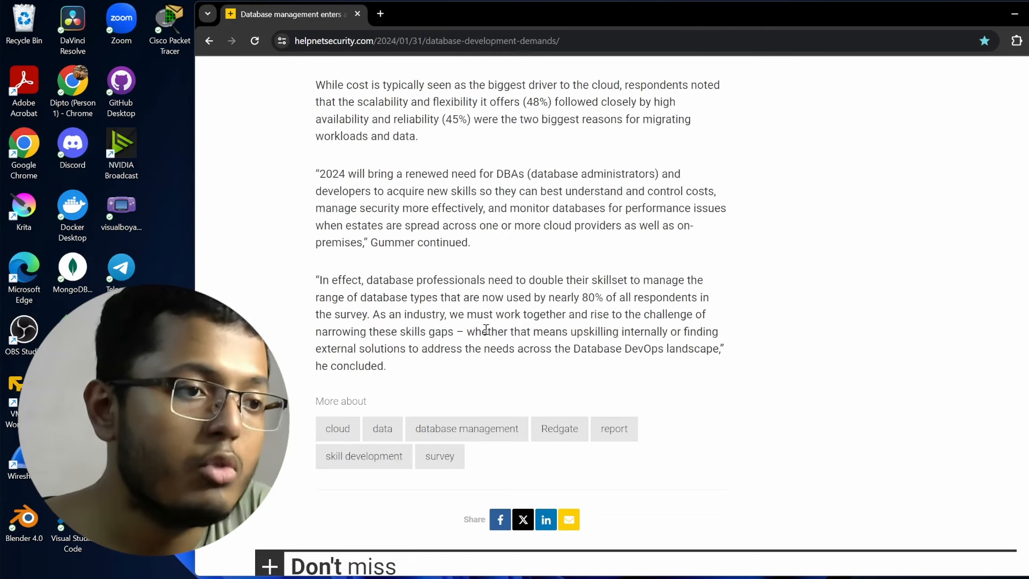
drag(489, 331, 702, 332)
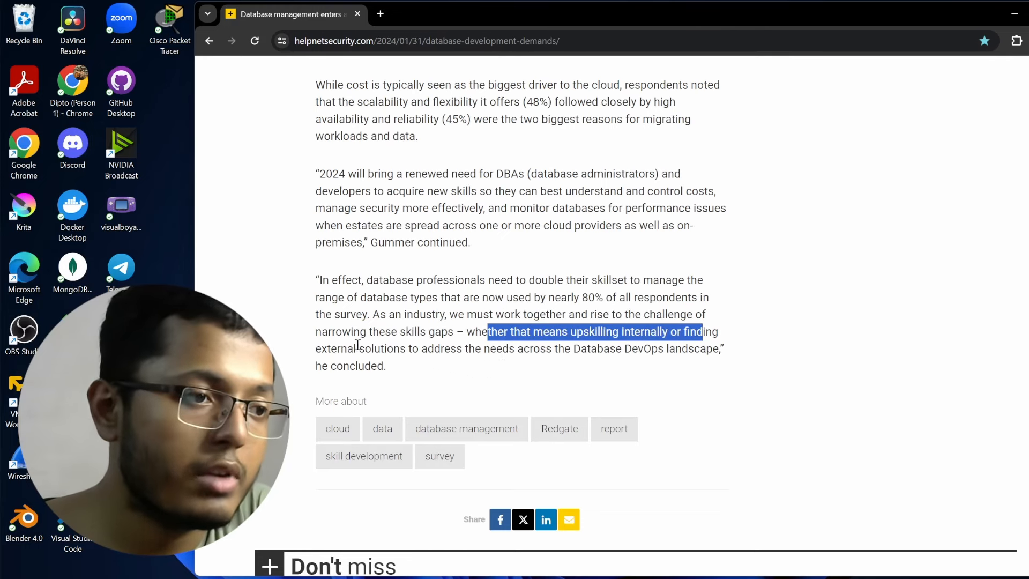